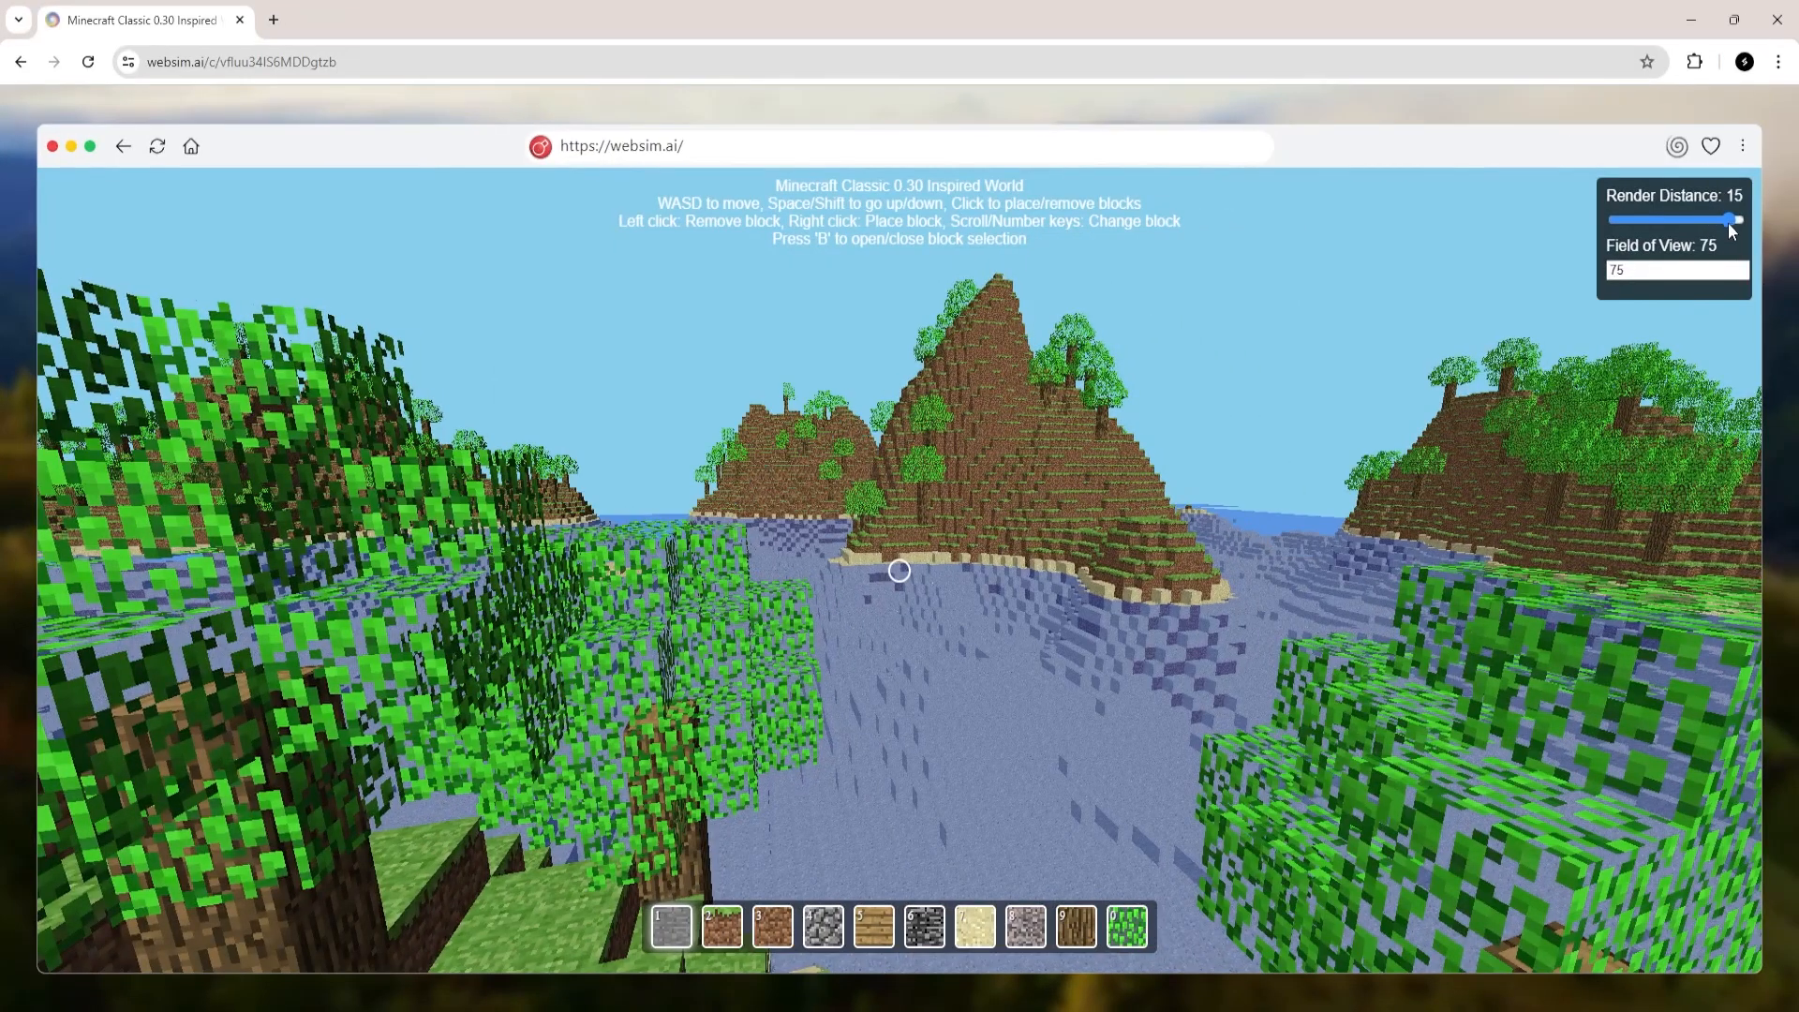
- Recolour the torus via the color control, first to red #f70000 and then to a teal hue
click(1735, 219)
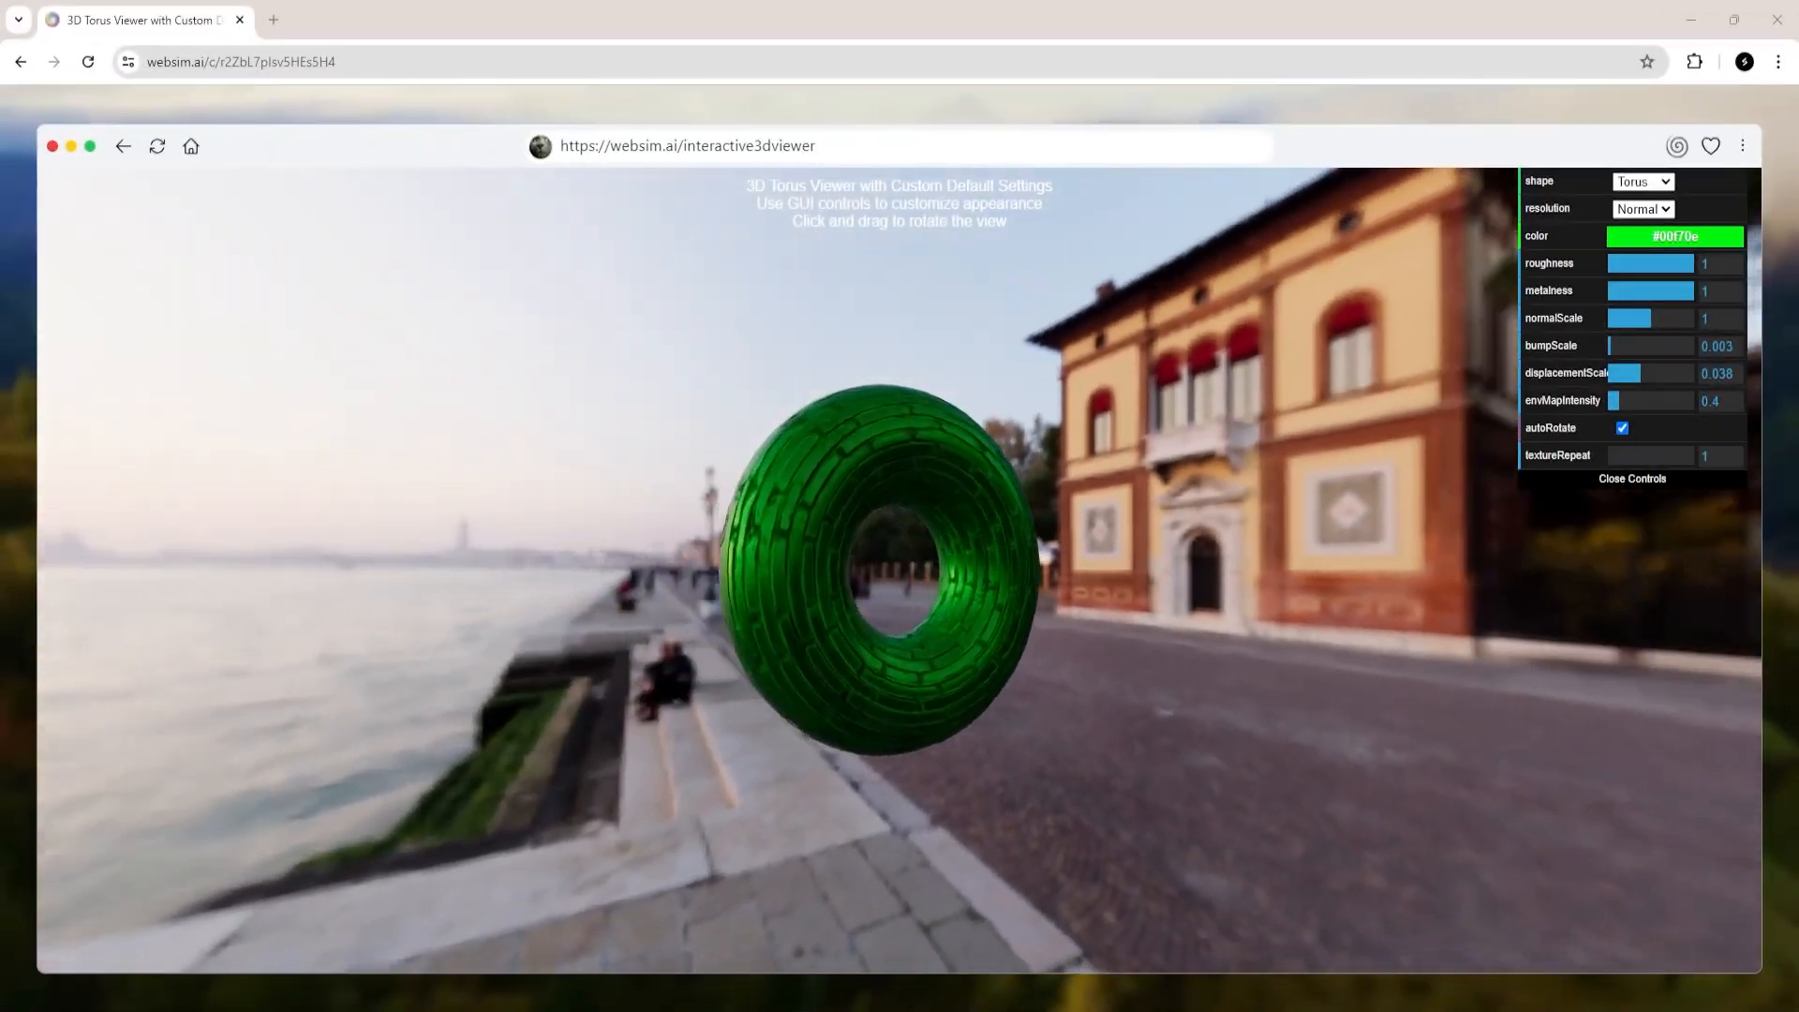
click(1674, 236)
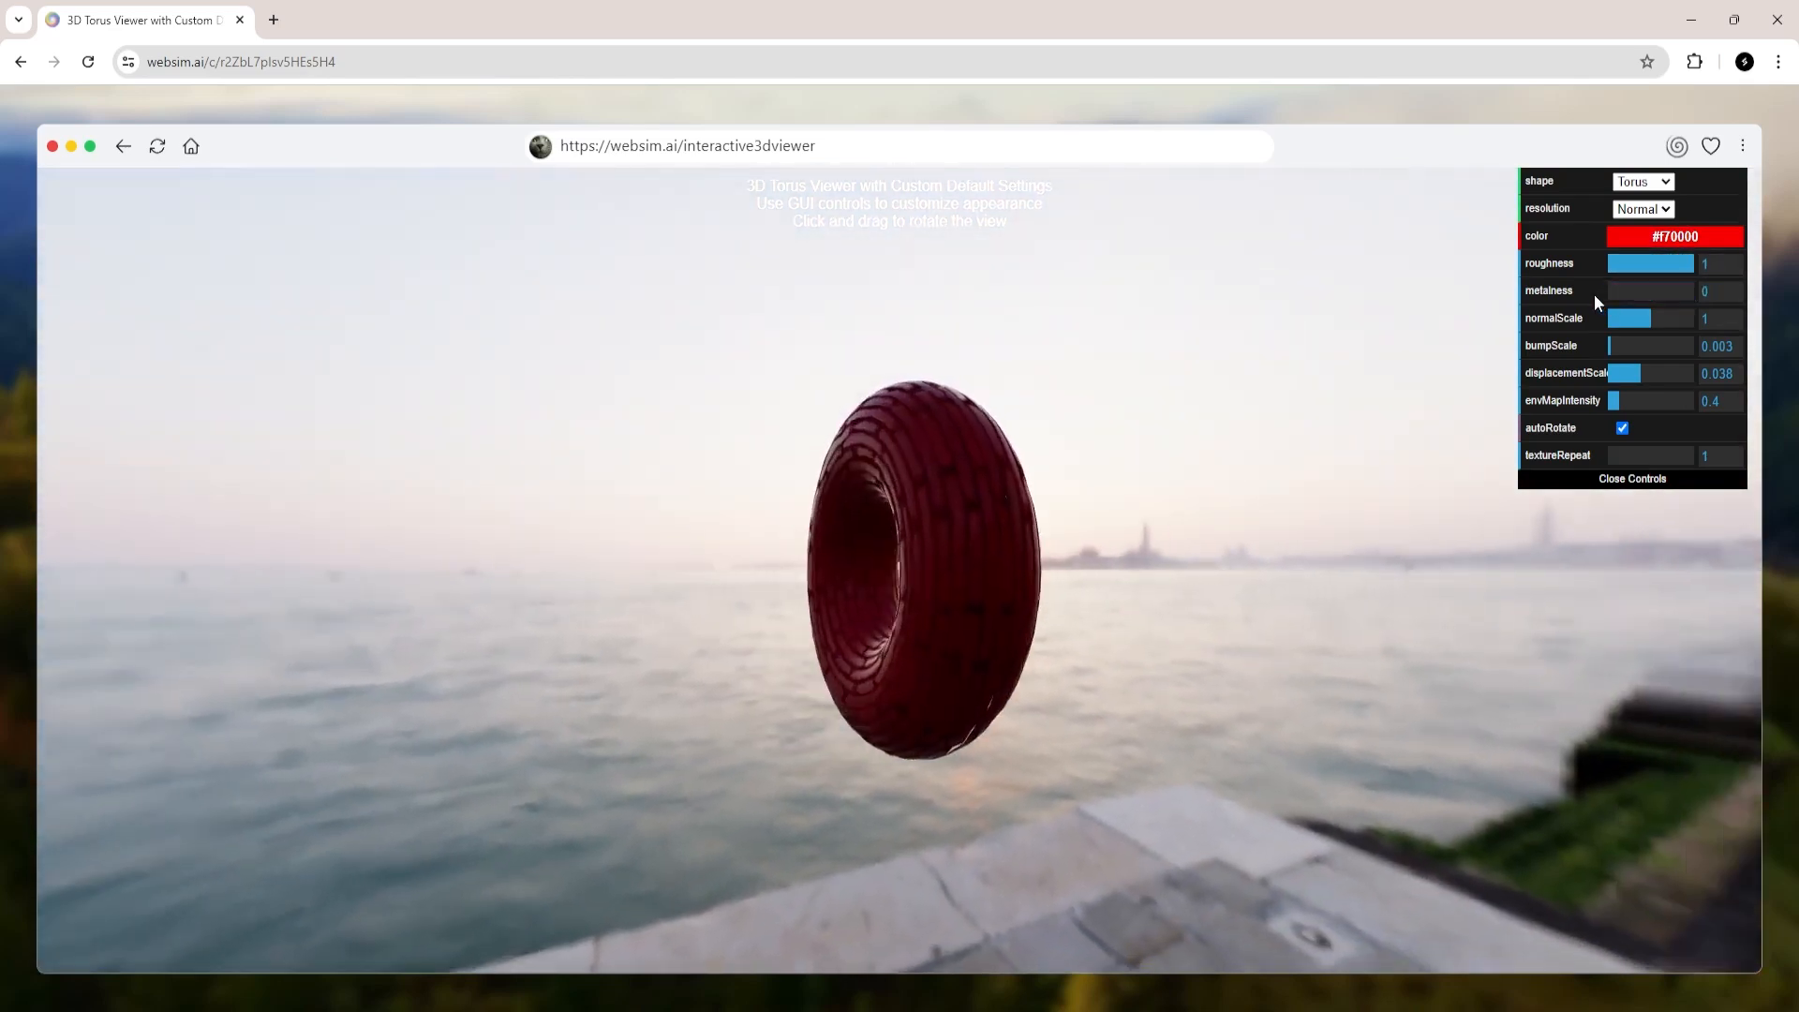
click(1673, 236)
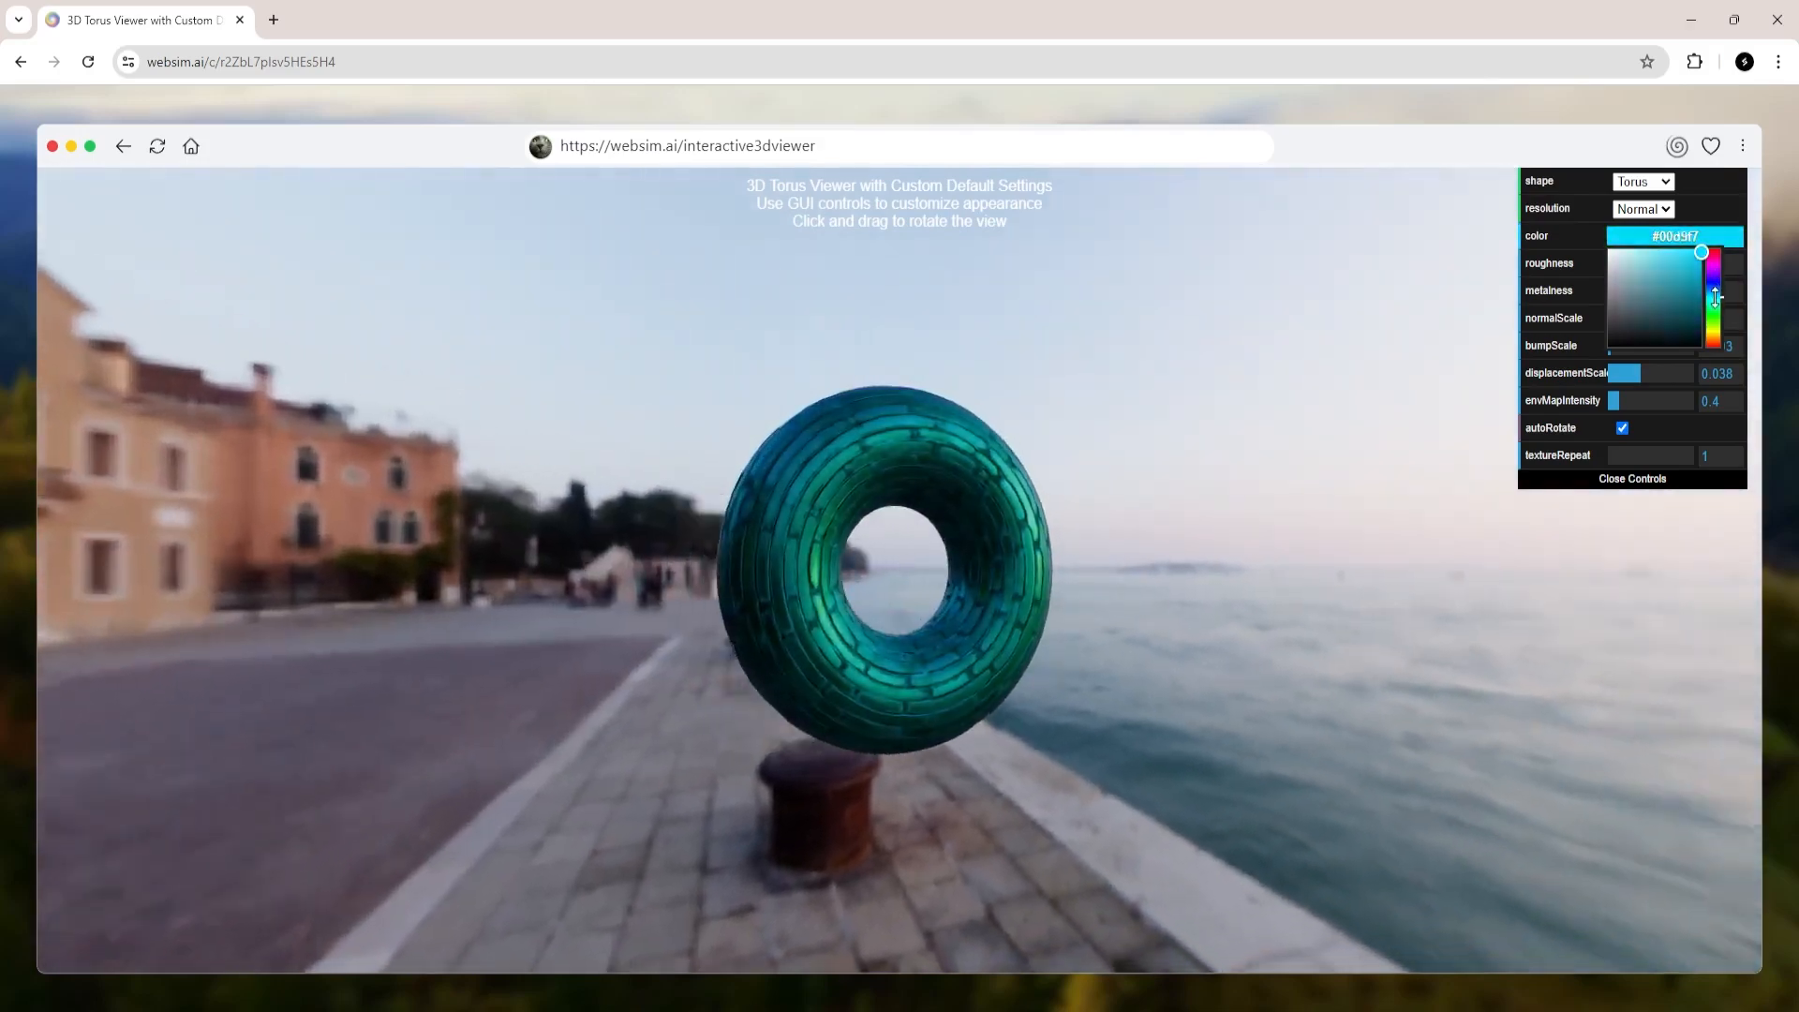